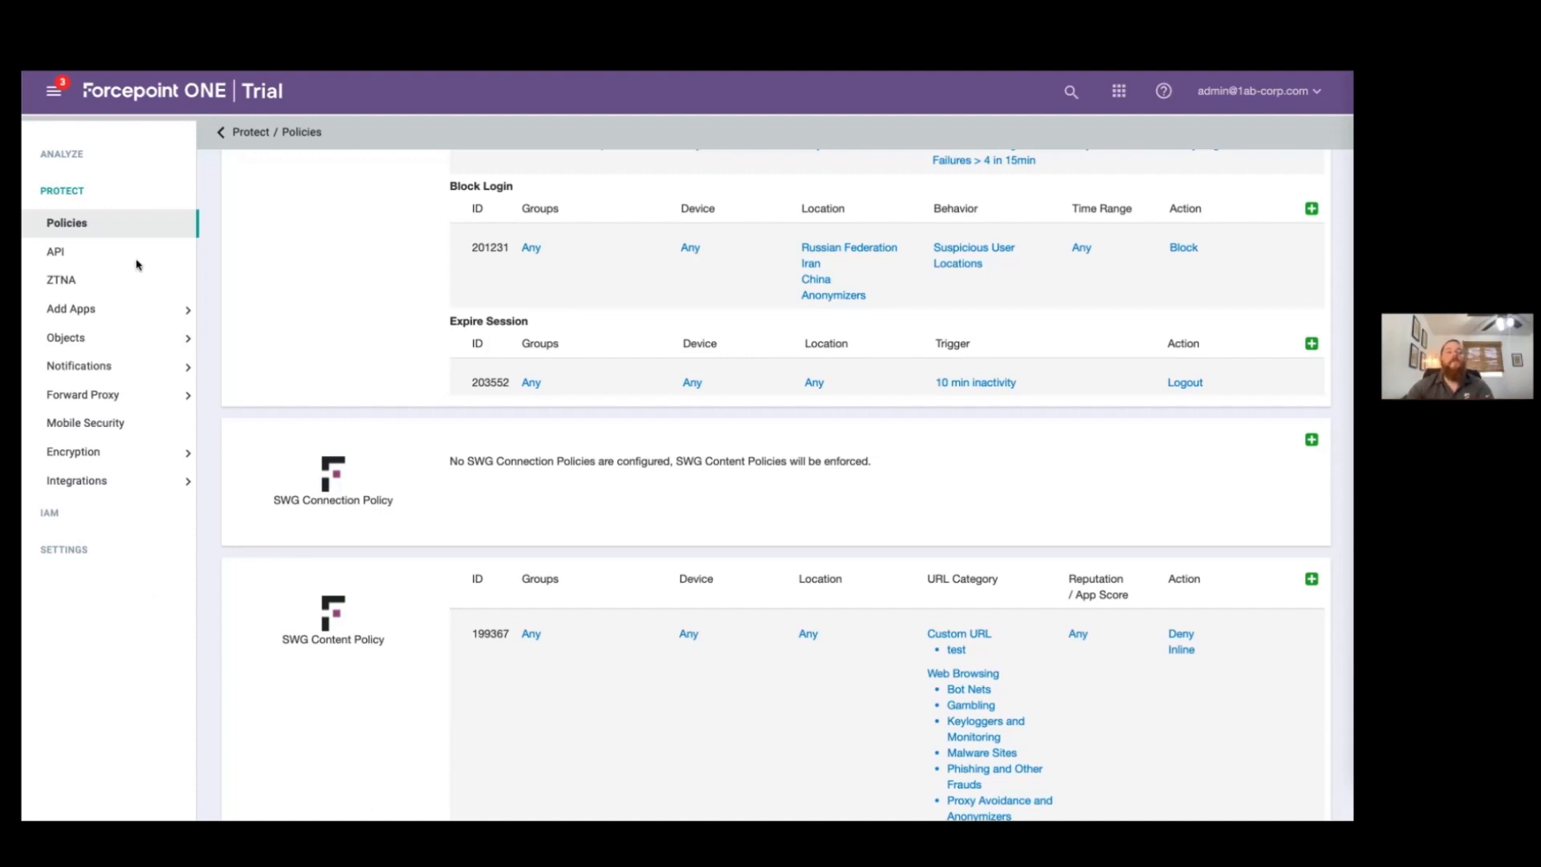
{"action": "mouse_move", "coordinate": [332, 284]}
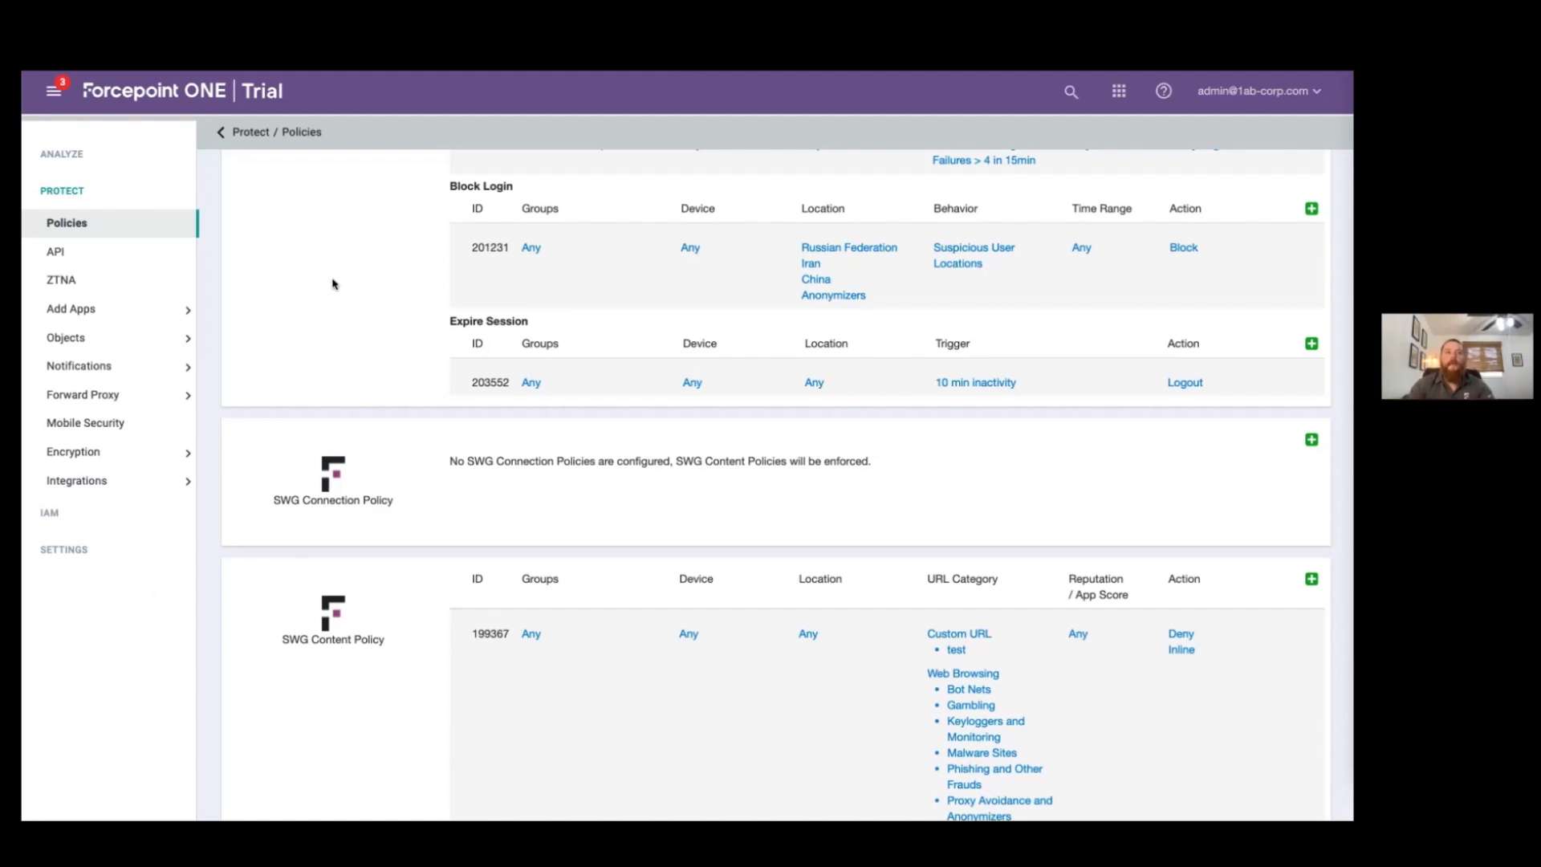
{"action": "mouse_move", "coordinate": [177, 257]}
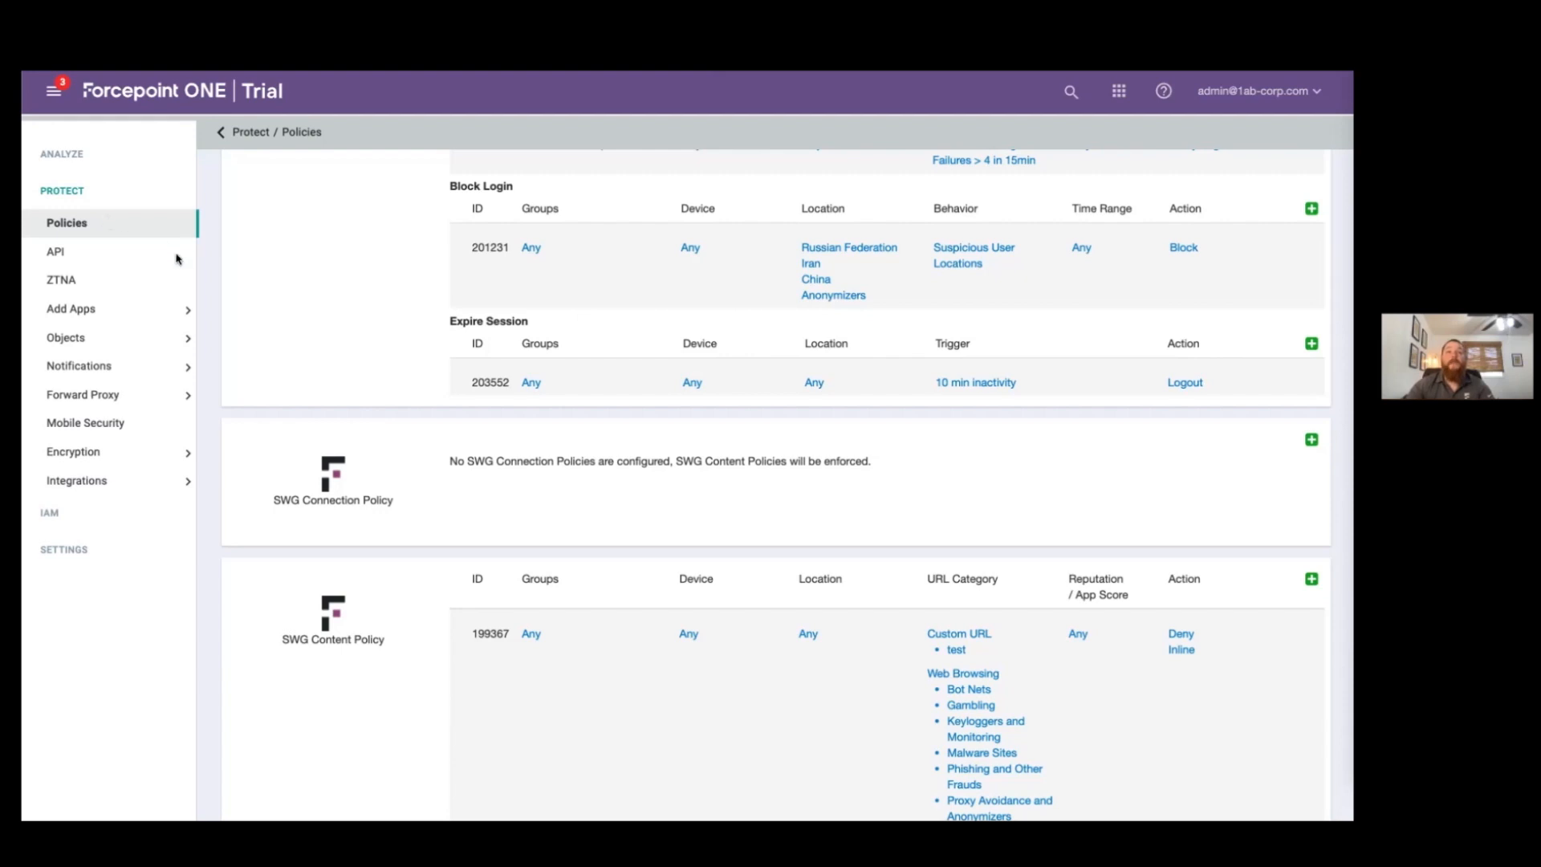
{"action": "mouse_move", "coordinate": [287, 255]}
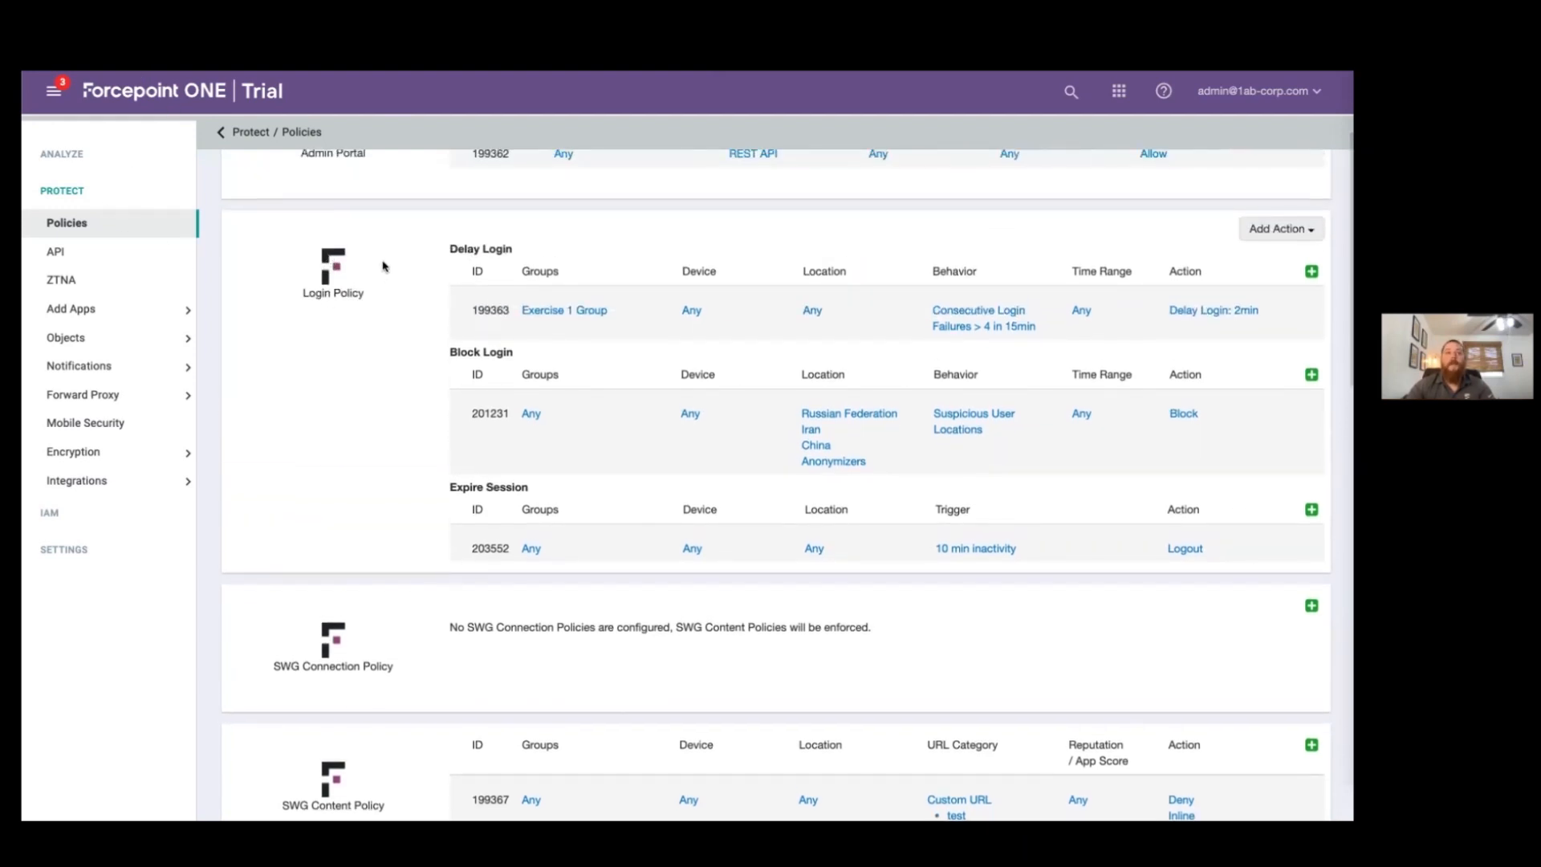
{"action": "mouse_move", "coordinate": [797, 287]}
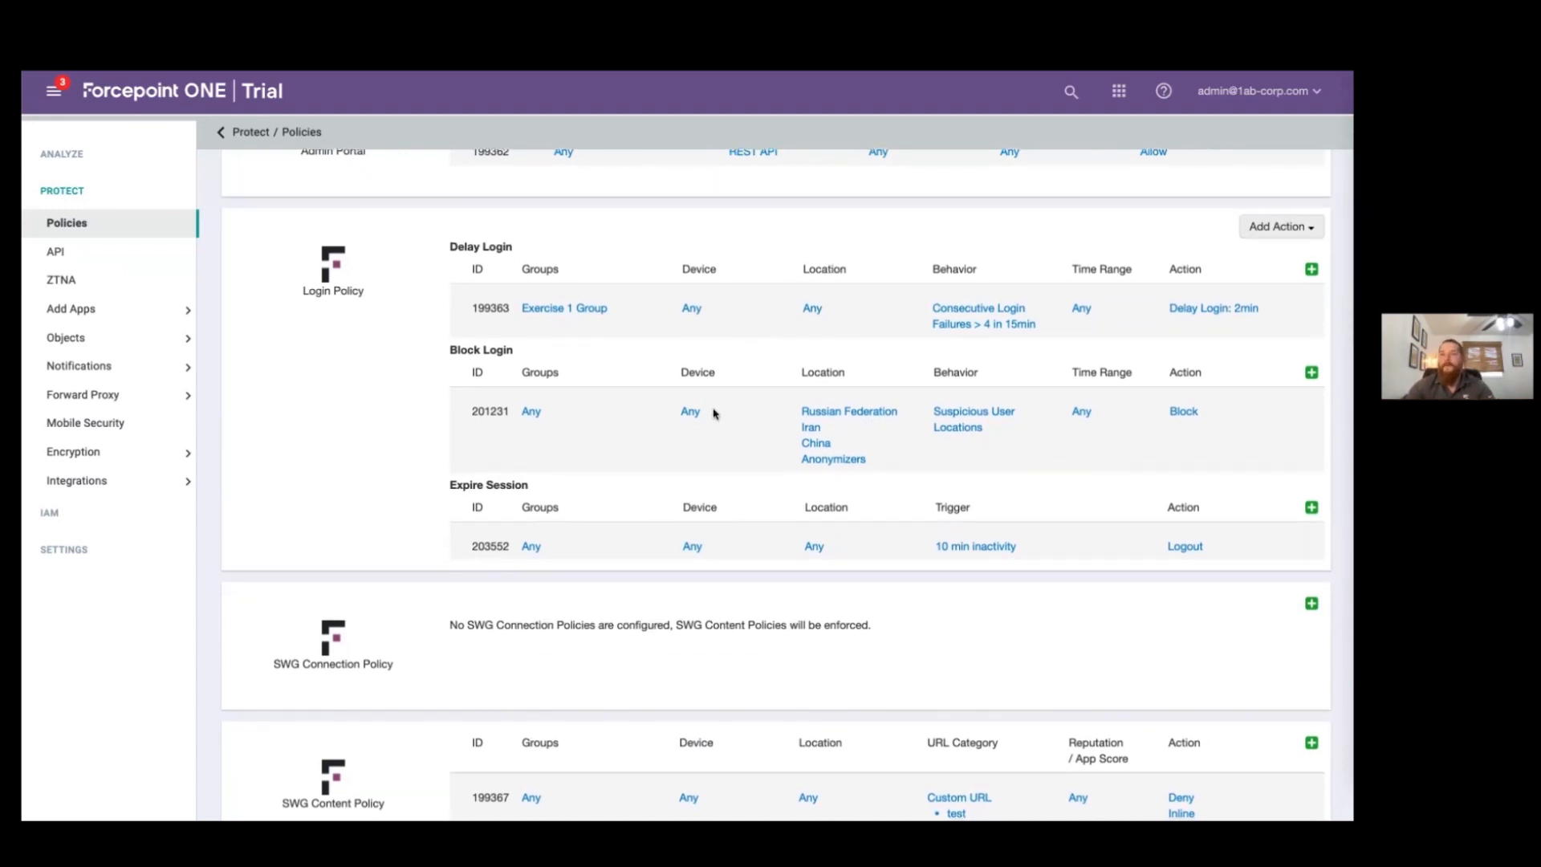
{"action": "scroll", "scroll_direction": "down", "scroll_amount": 3}
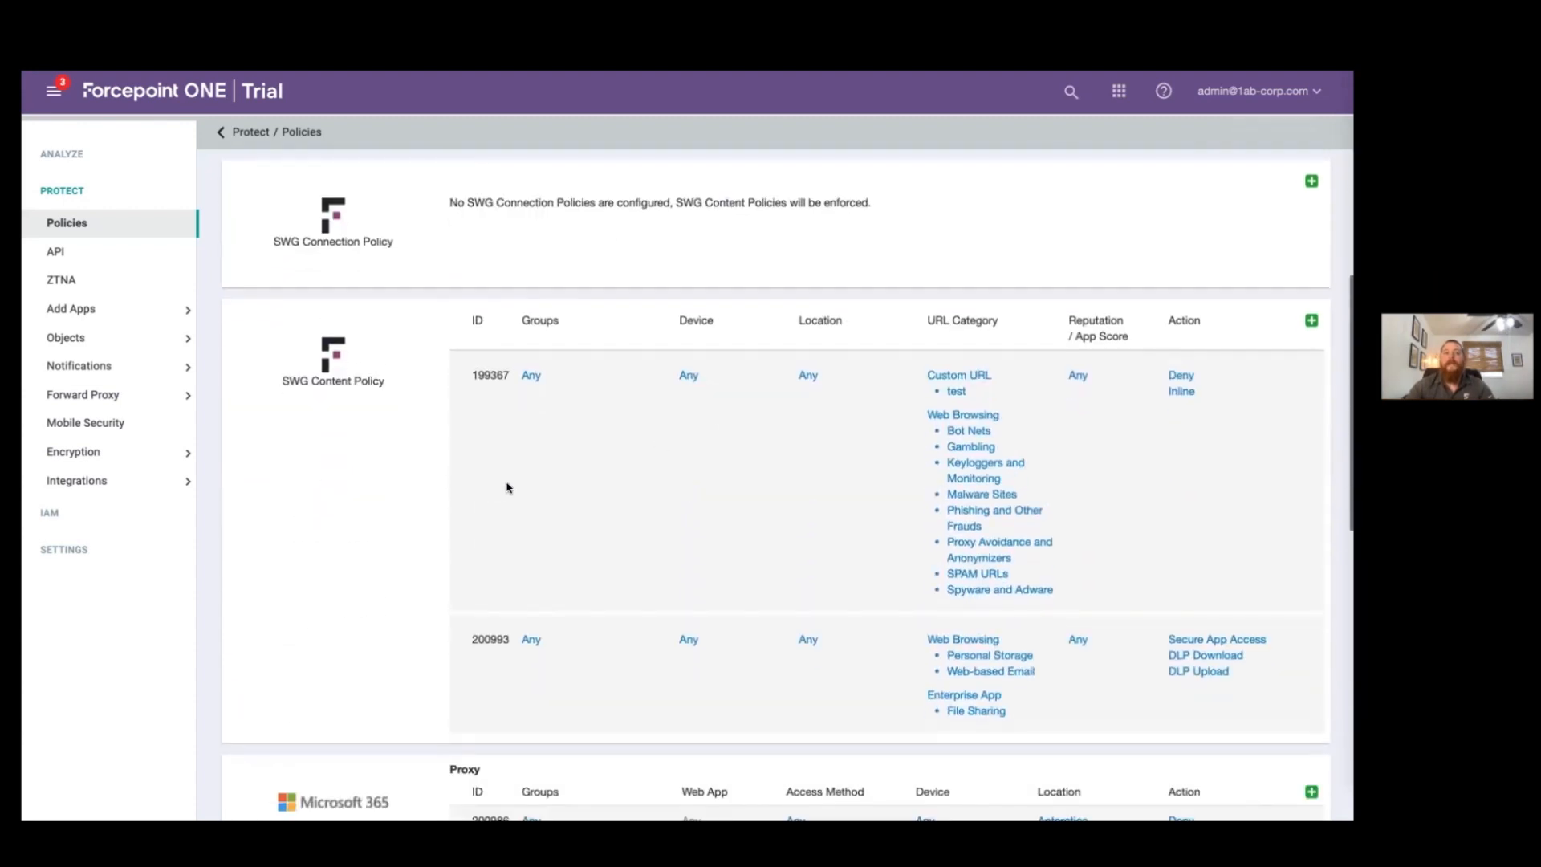
{"action": "mouse_move", "coordinate": [348, 476]}
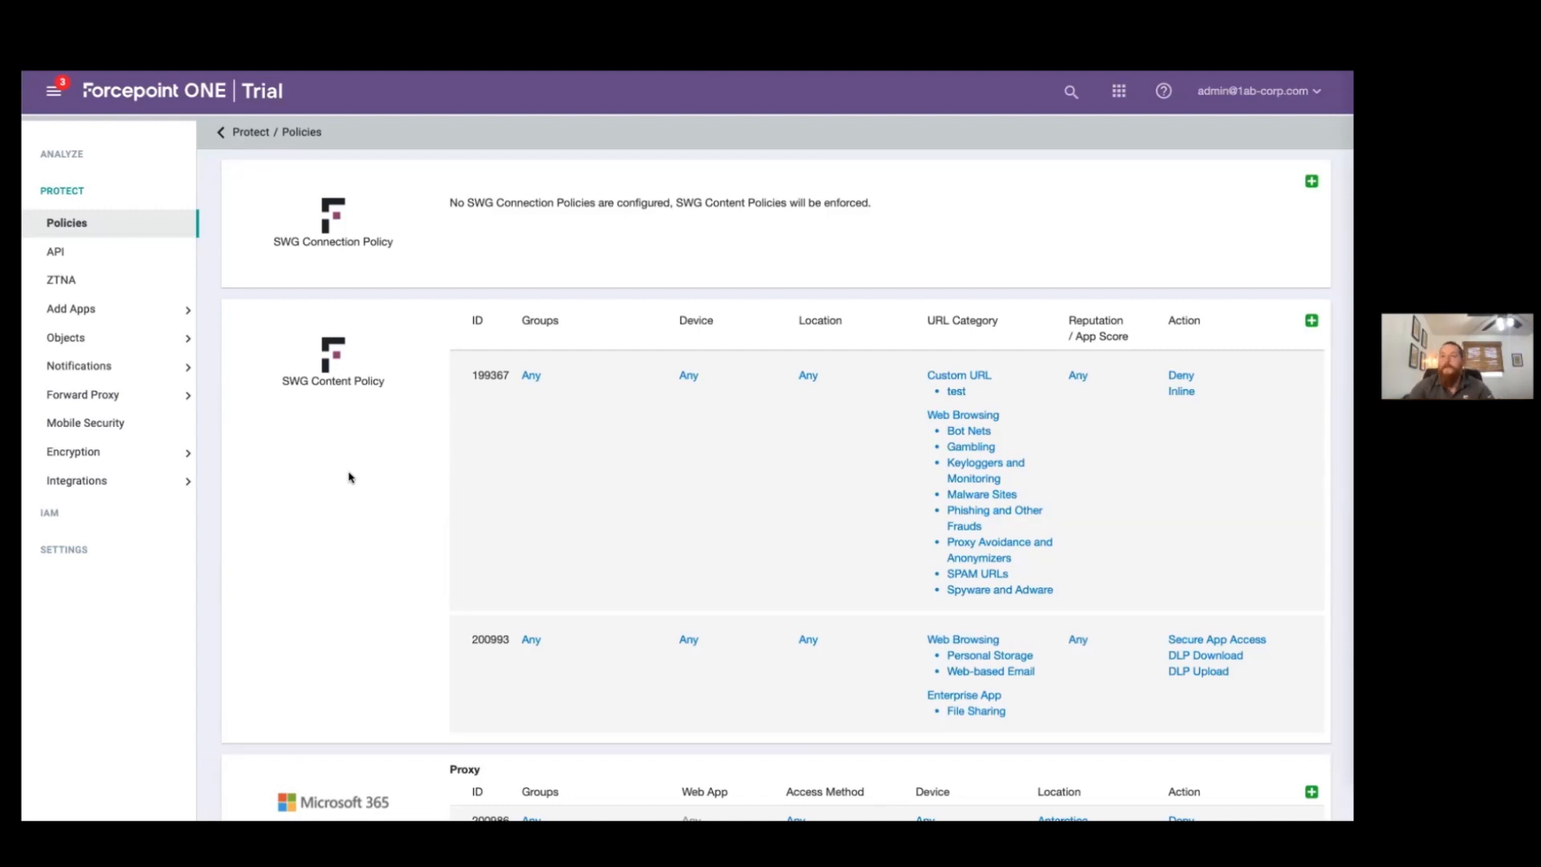
{"action": "scroll", "scroll_direction": "down", "scroll_amount": 3}
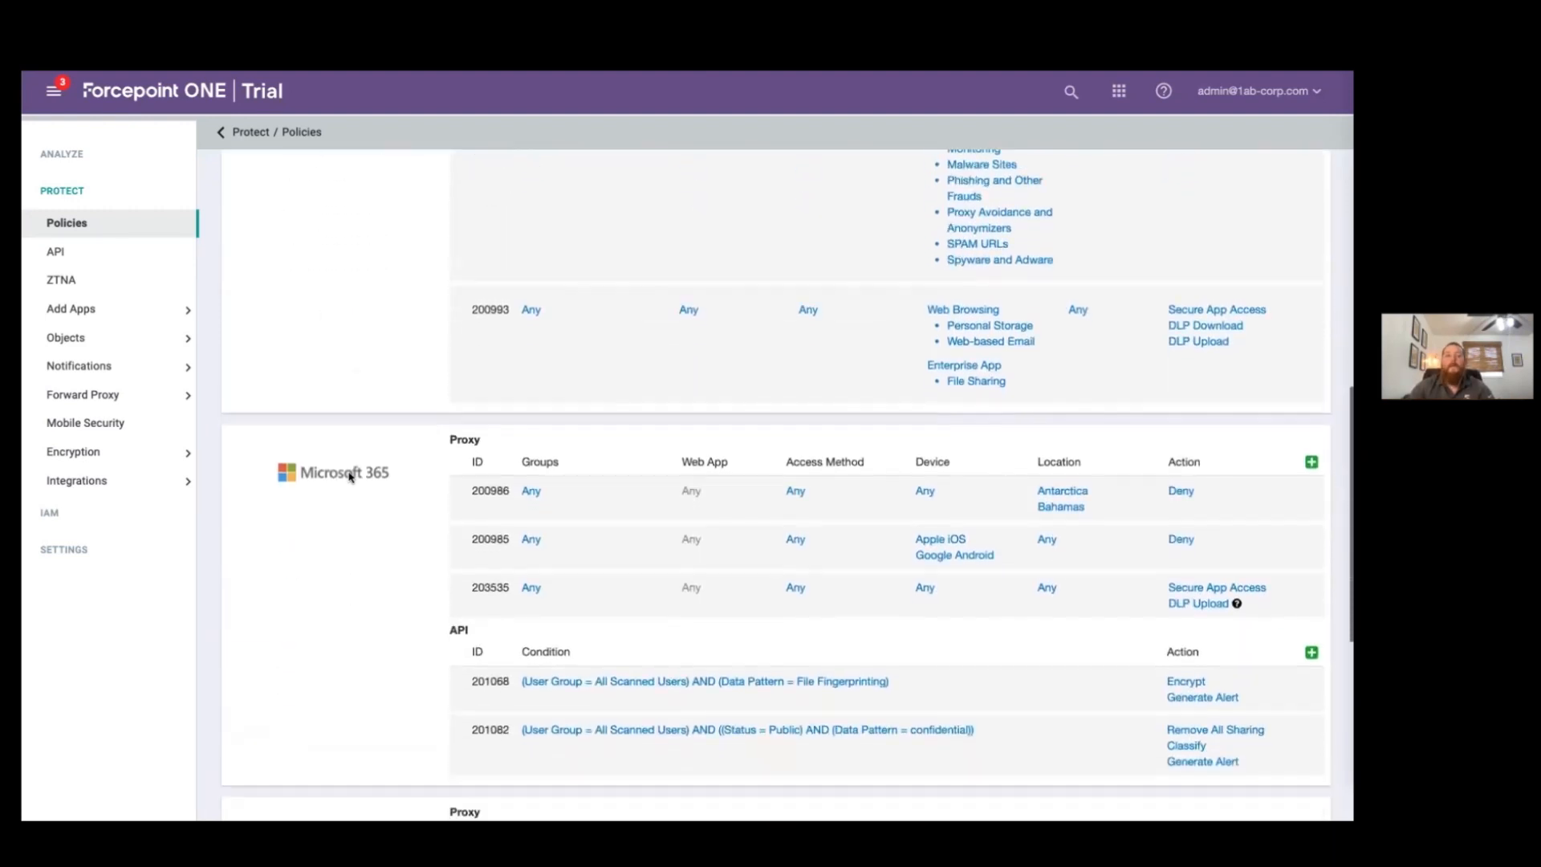
{"action": "scroll", "scroll_direction": "down", "scroll_amount": 3}
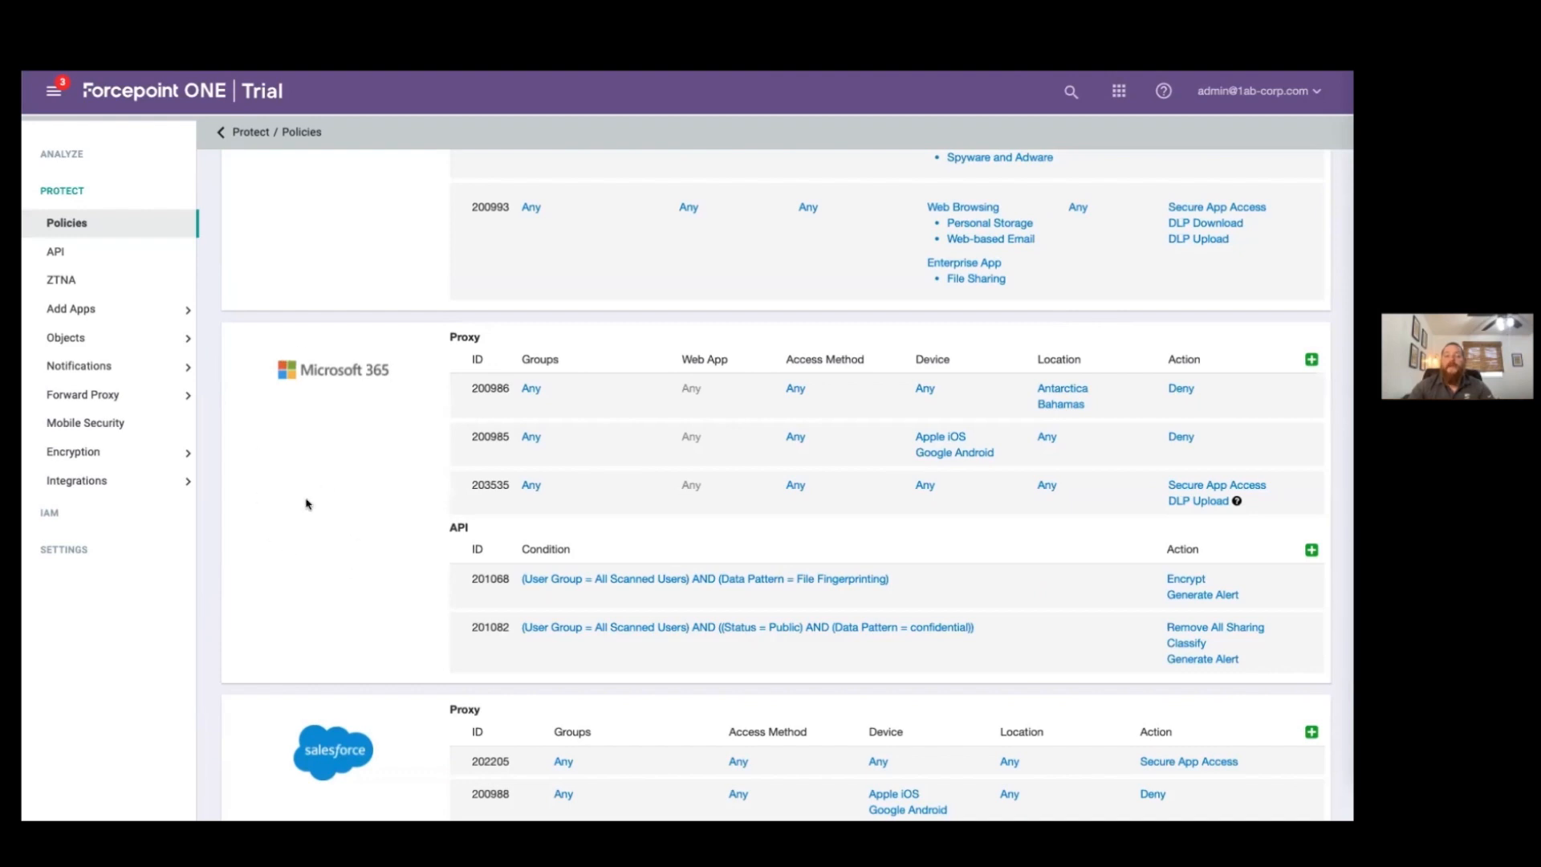
{"action": "mouse_move", "coordinate": [331, 460]}
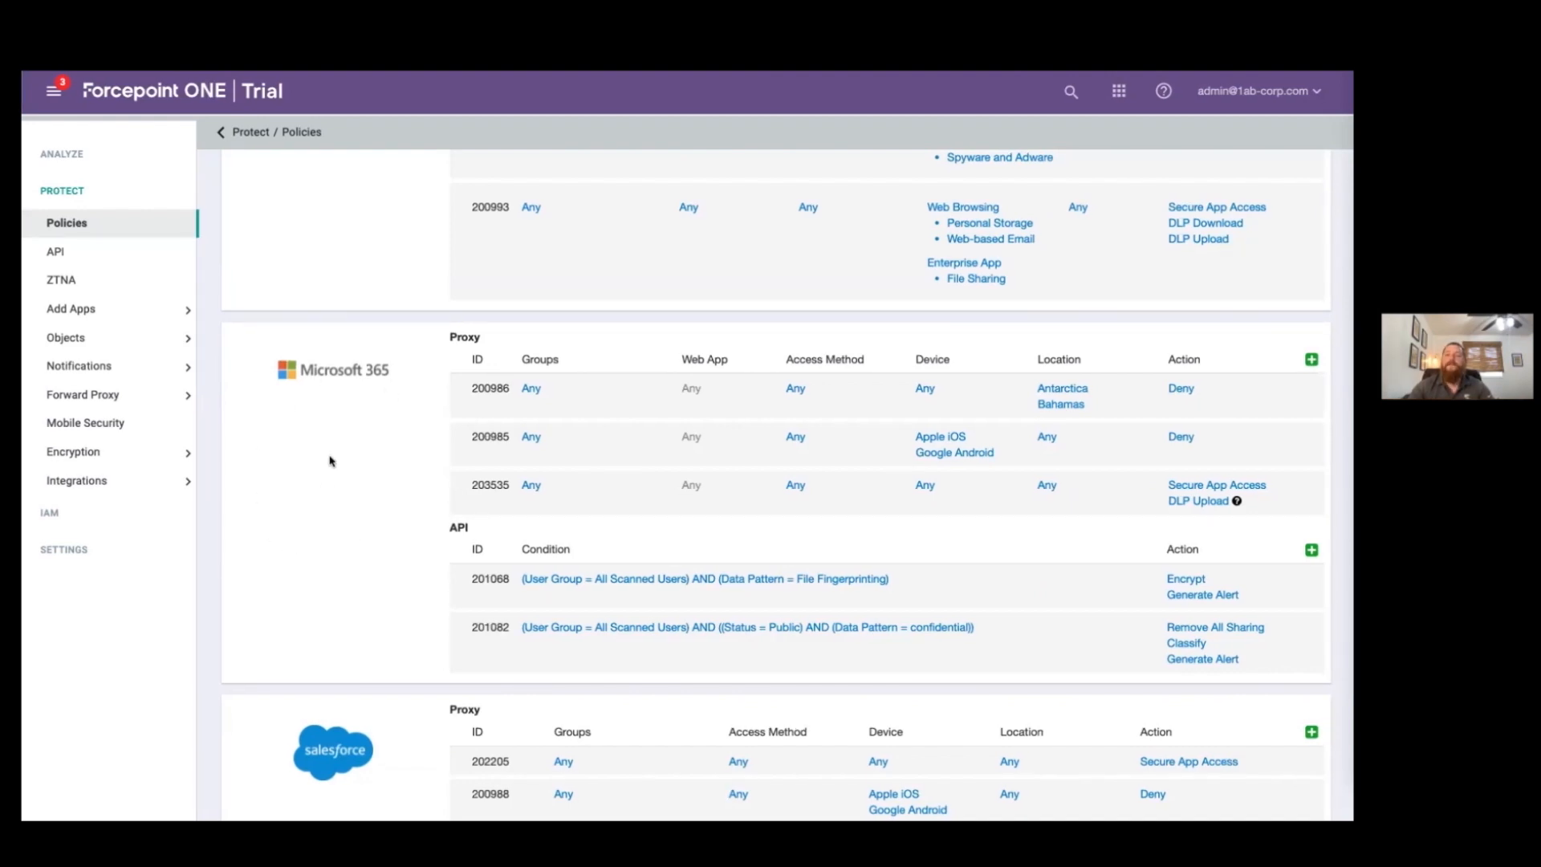
{"action": "scroll", "scroll_direction": "down", "scroll_amount": 3}
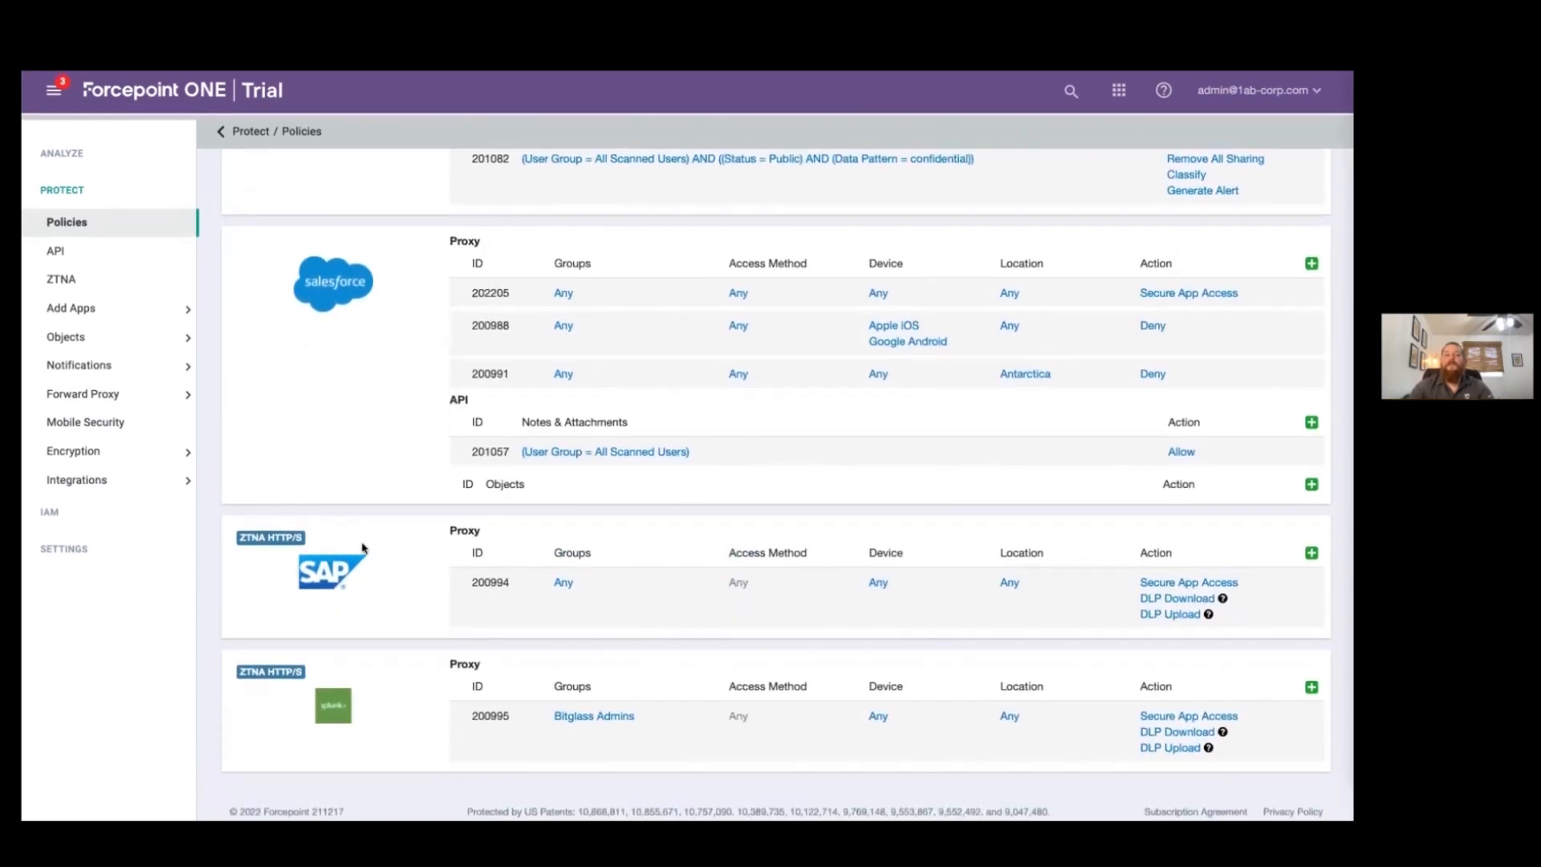
{"action": "mouse_move", "coordinate": [290, 641]}
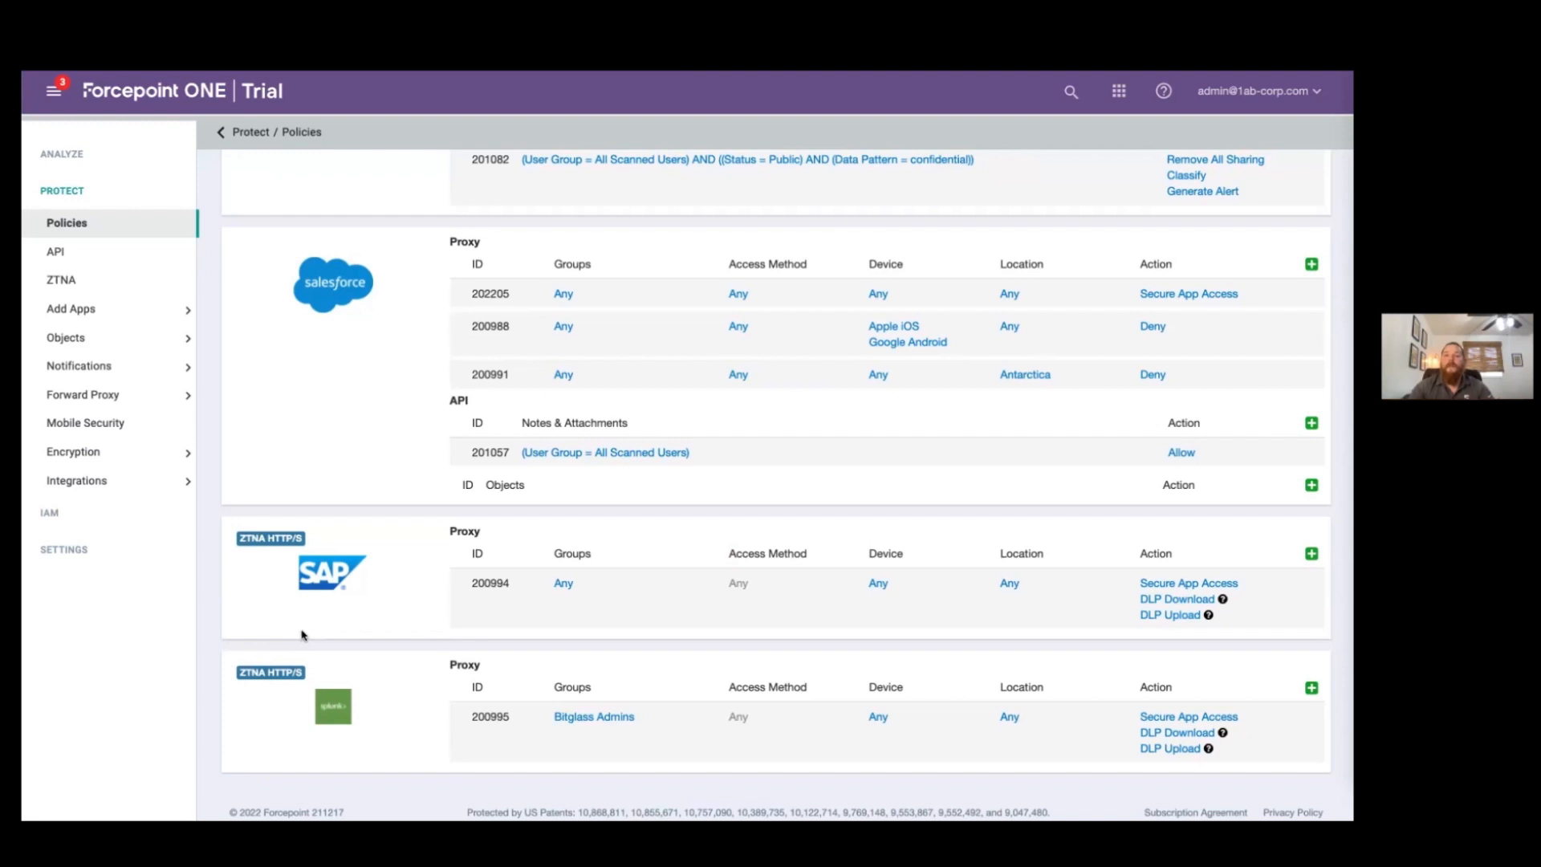
{"action": "scroll", "scroll_direction": "down", "scroll_amount": 3}
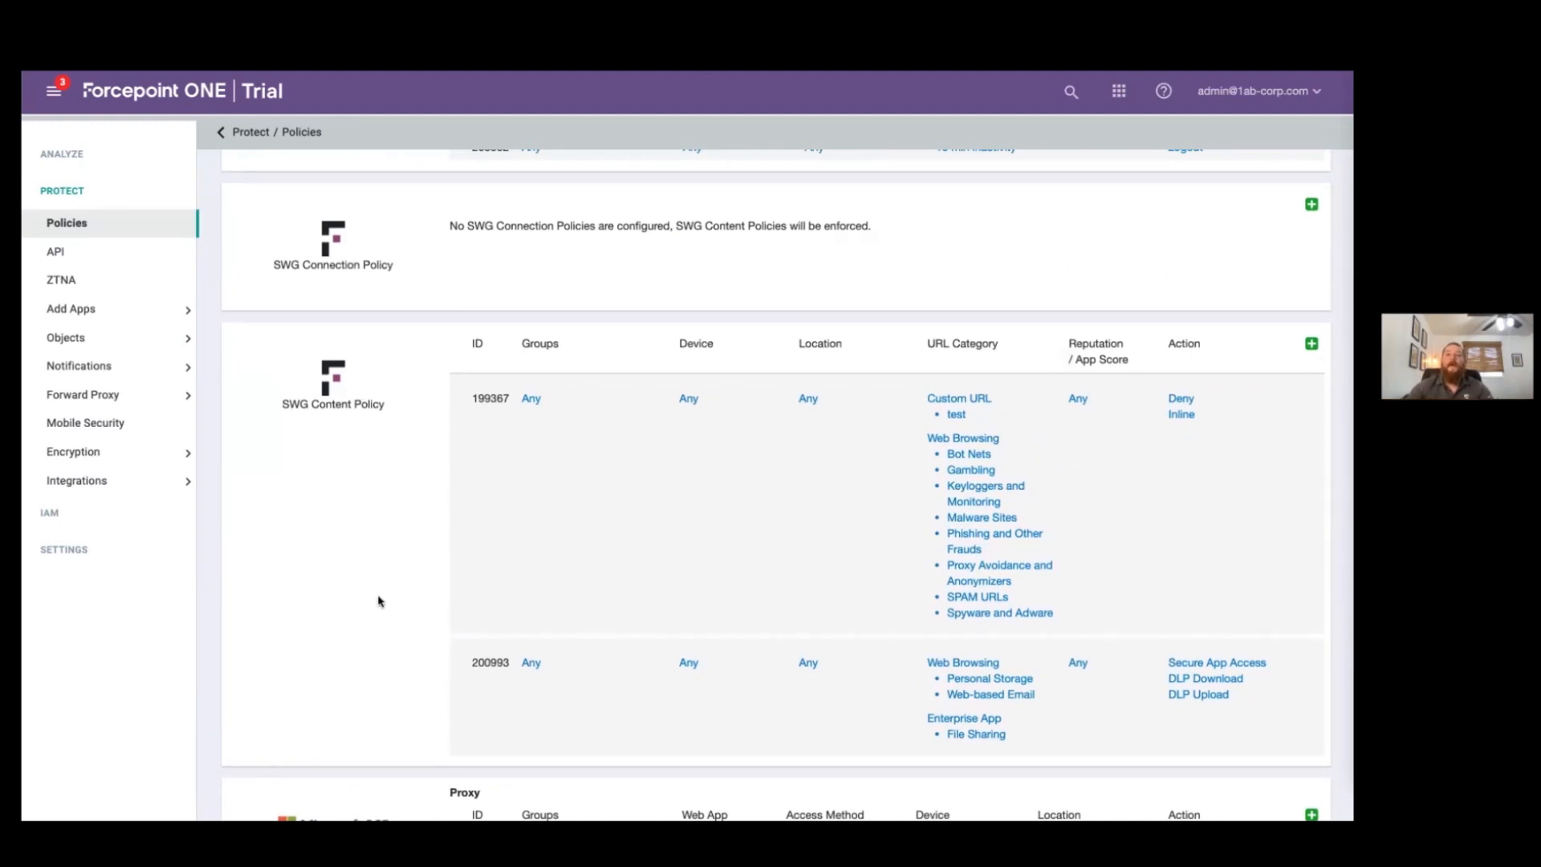
{"action": "mouse_move", "coordinate": [1049, 634]}
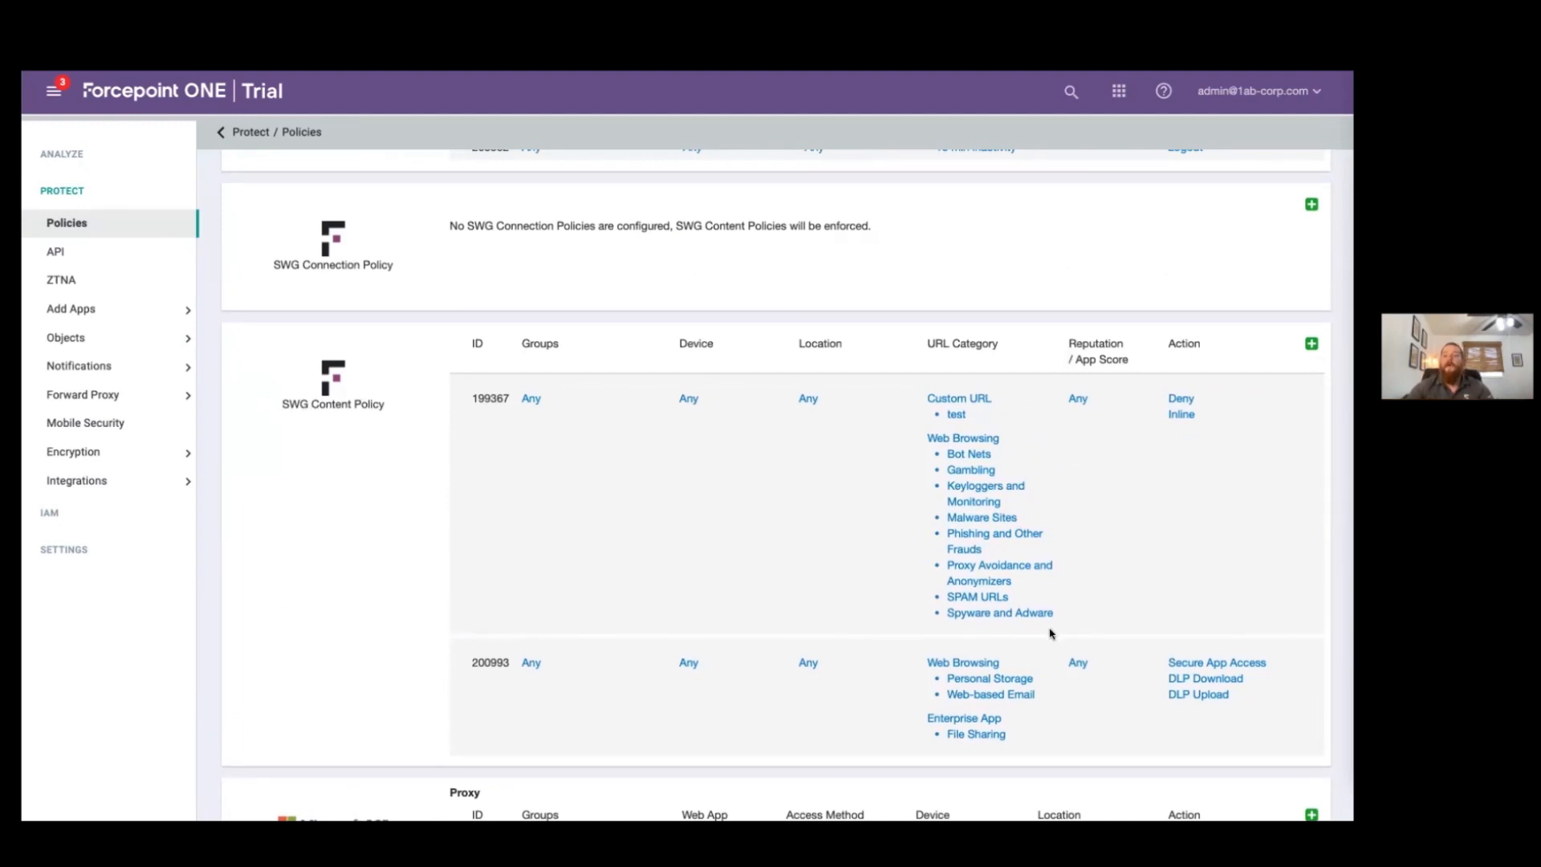
{"action": "scroll", "scroll_direction": "down", "scroll_amount": 3}
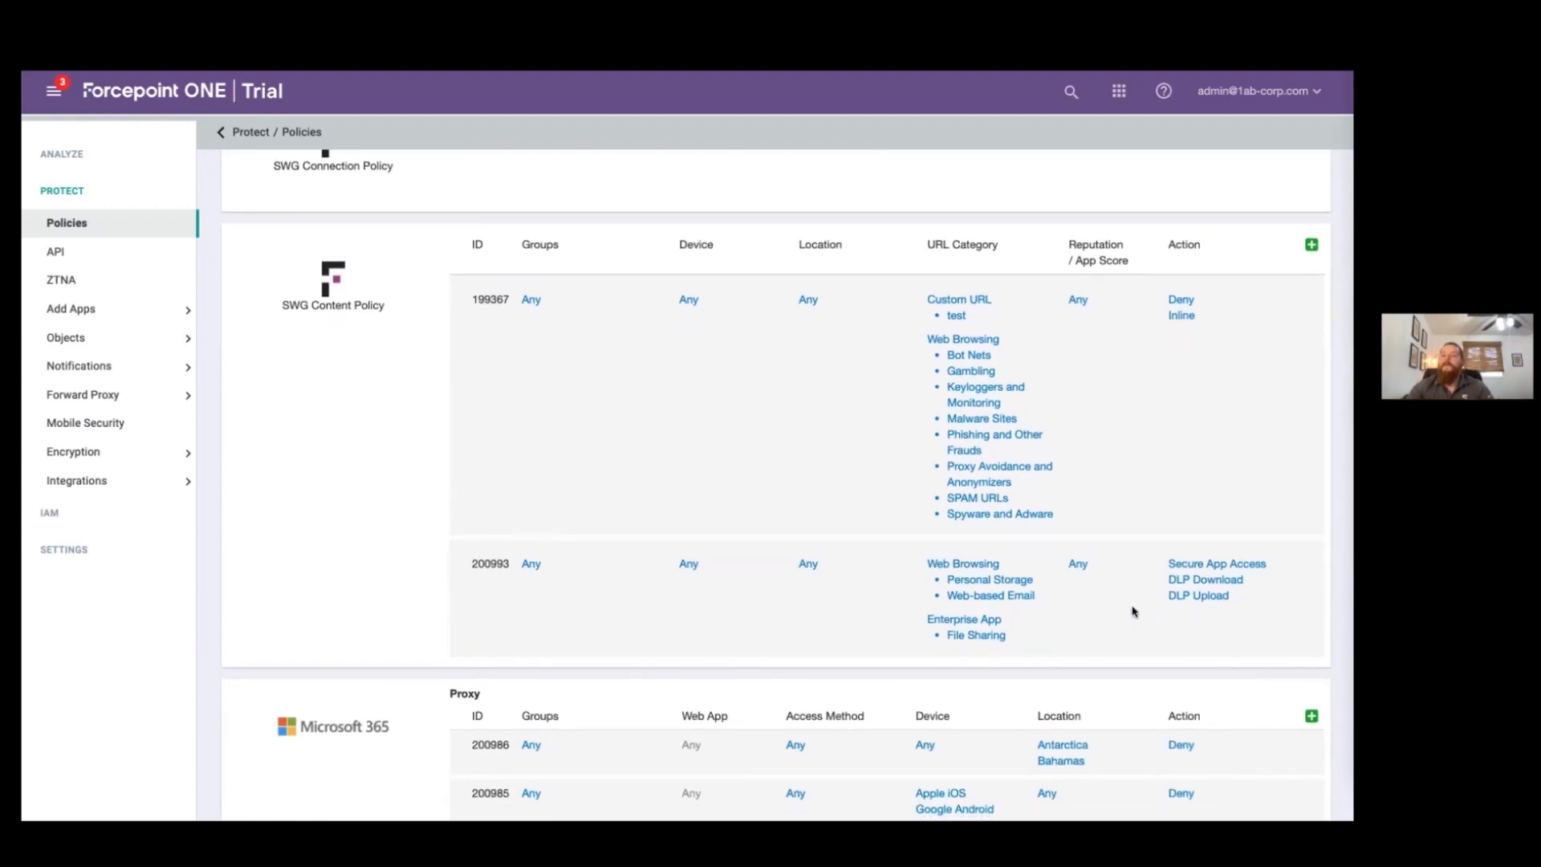
{"action": "mouse_move", "coordinate": [974, 637]}
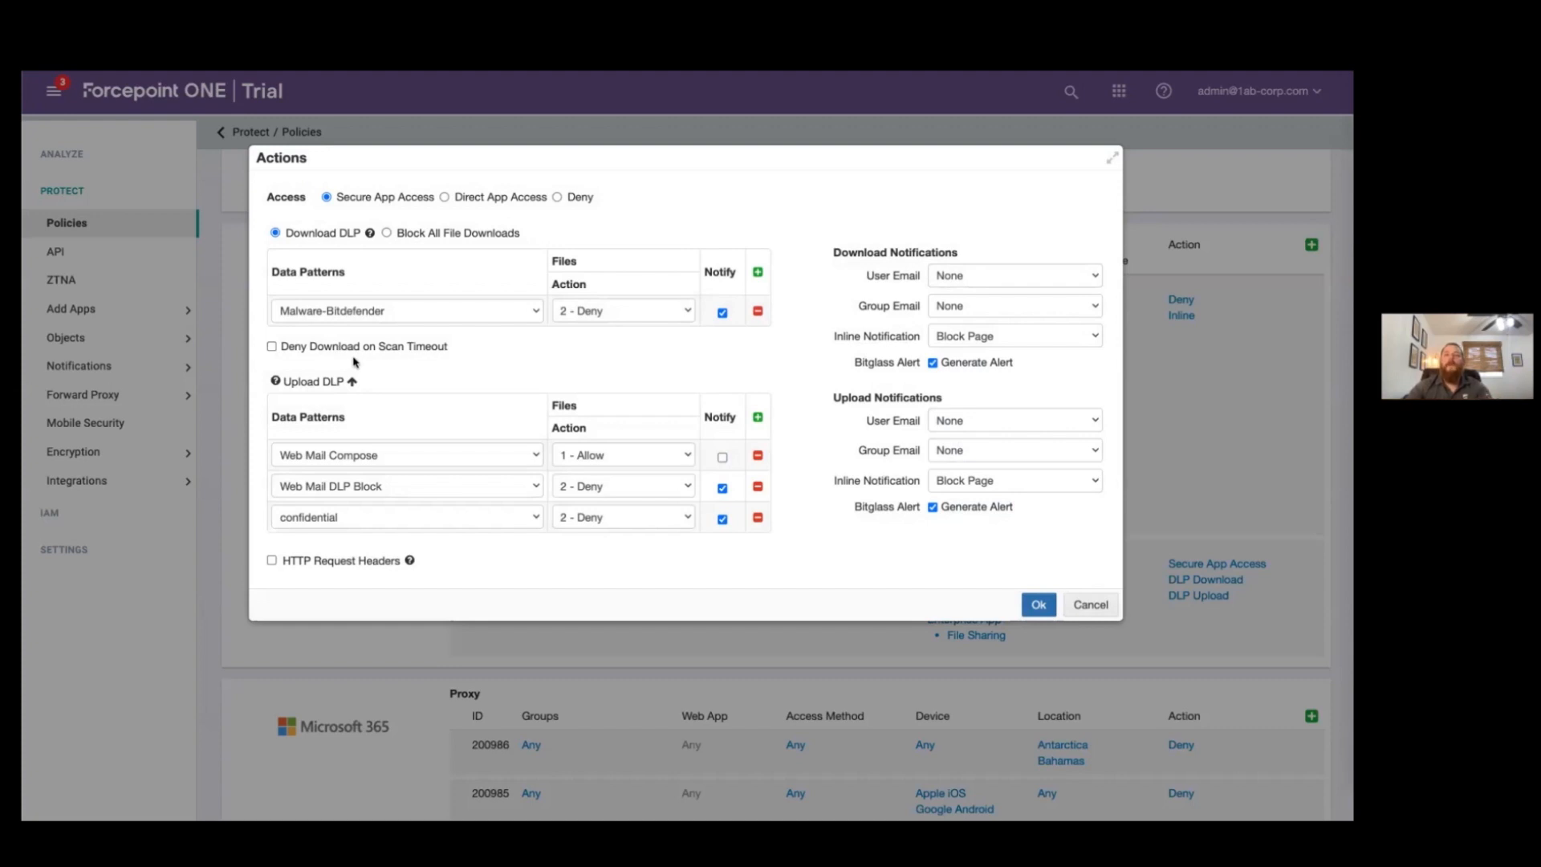
{"action": "mouse_move", "coordinate": [374, 323]}
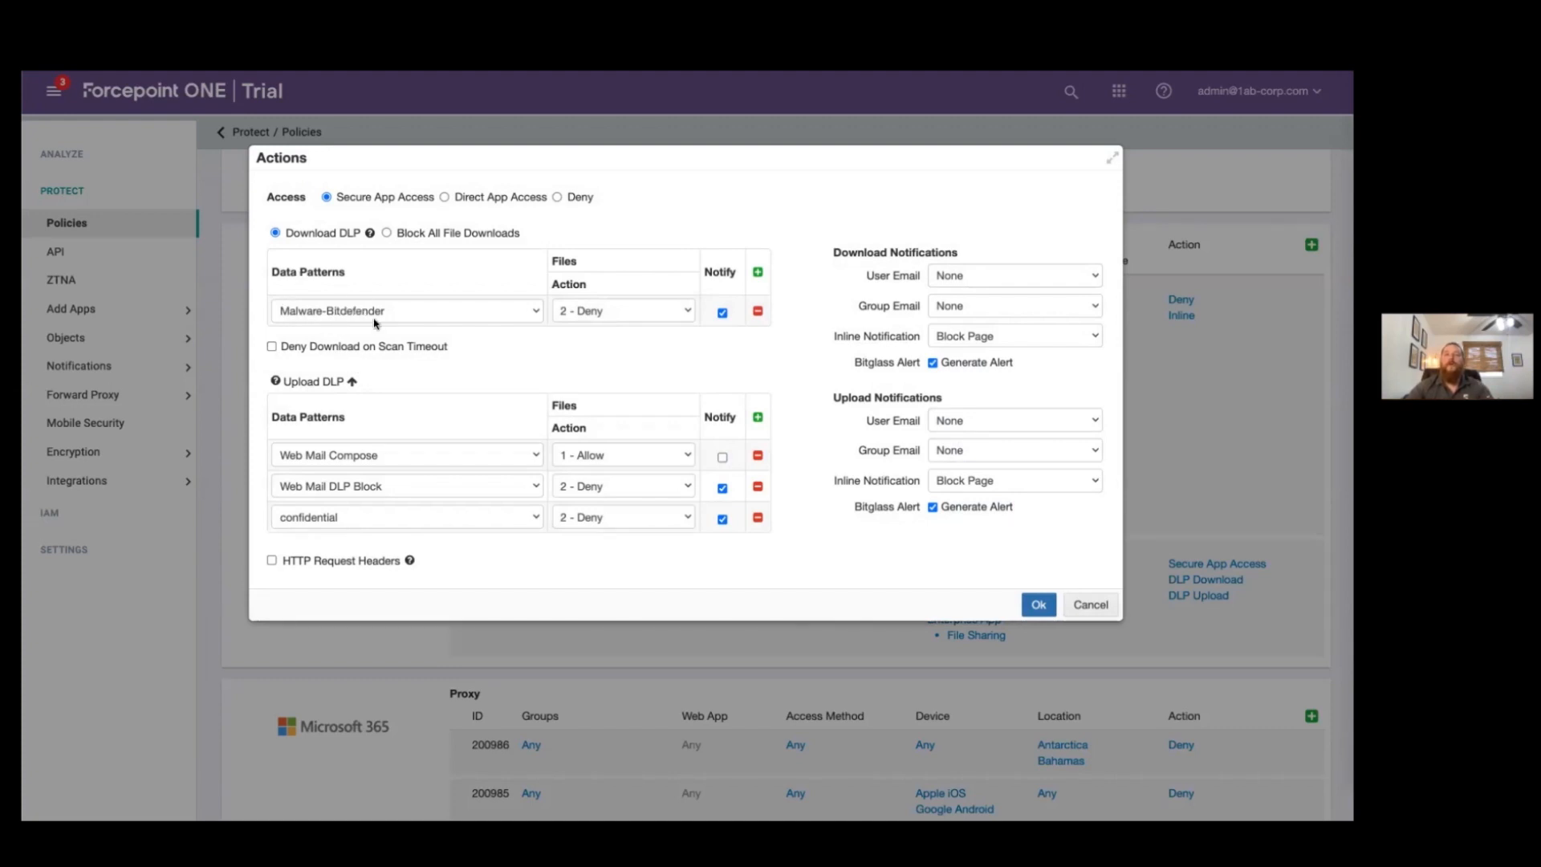
{"action": "mouse_move", "coordinate": [450, 313]}
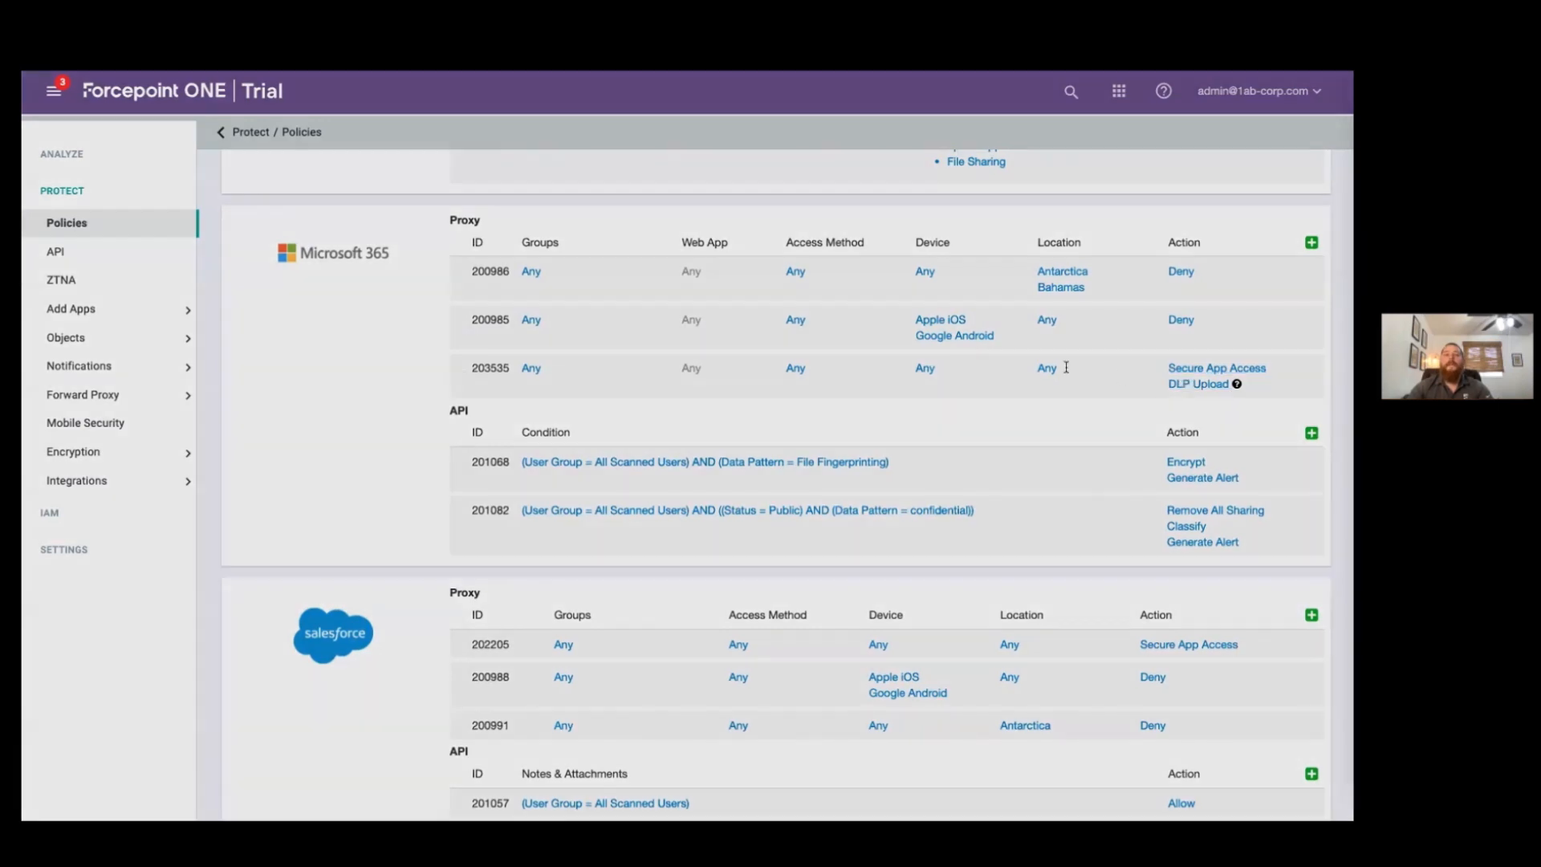
{"action": "left_click", "coordinate": [1198, 383]}
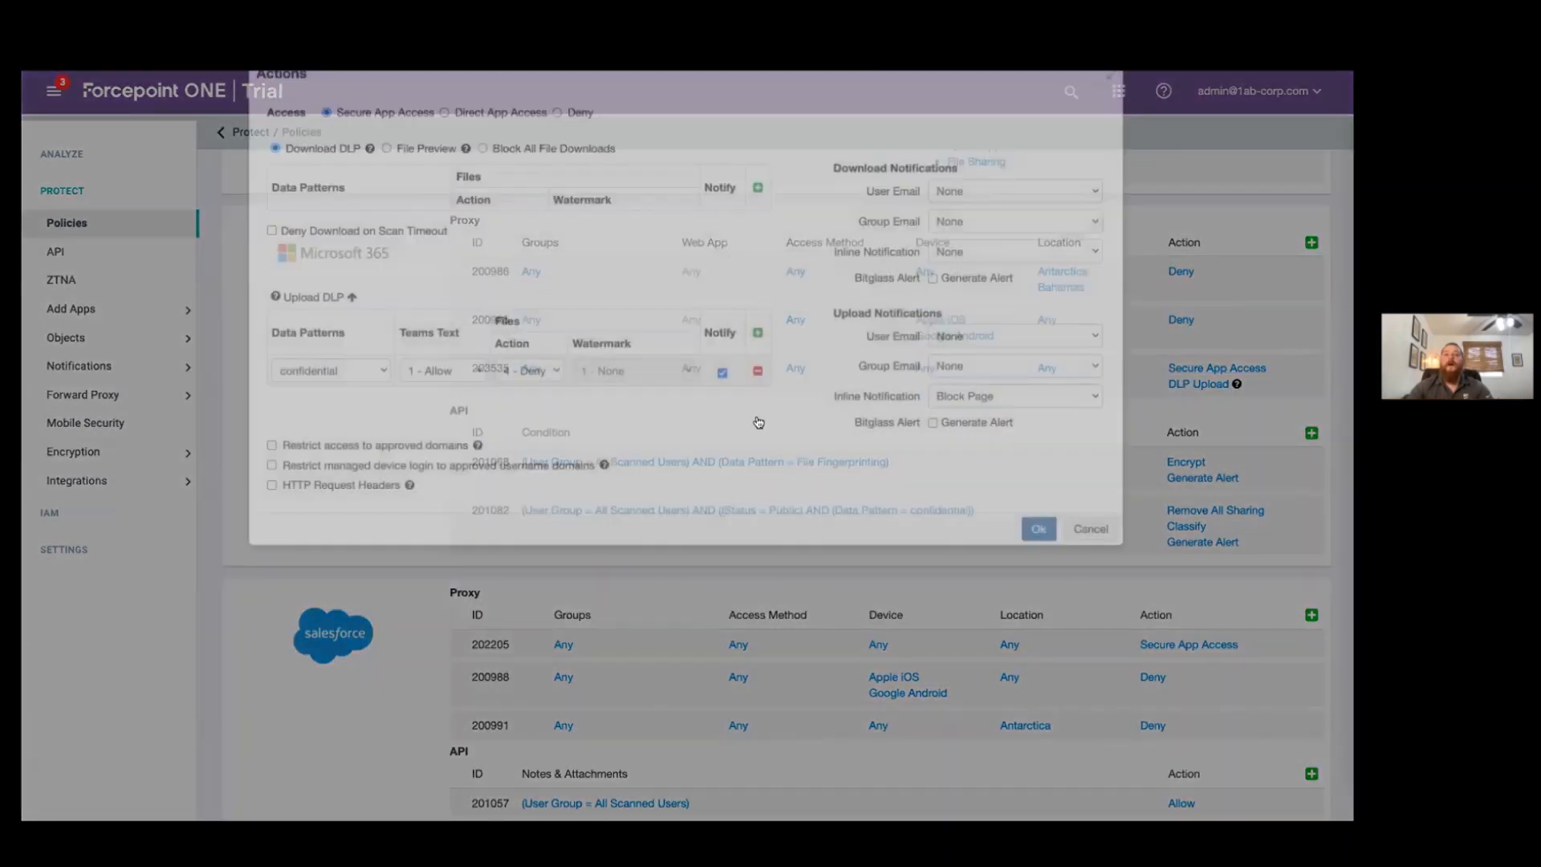
{"action": "left_click", "coordinate": [331, 454]}
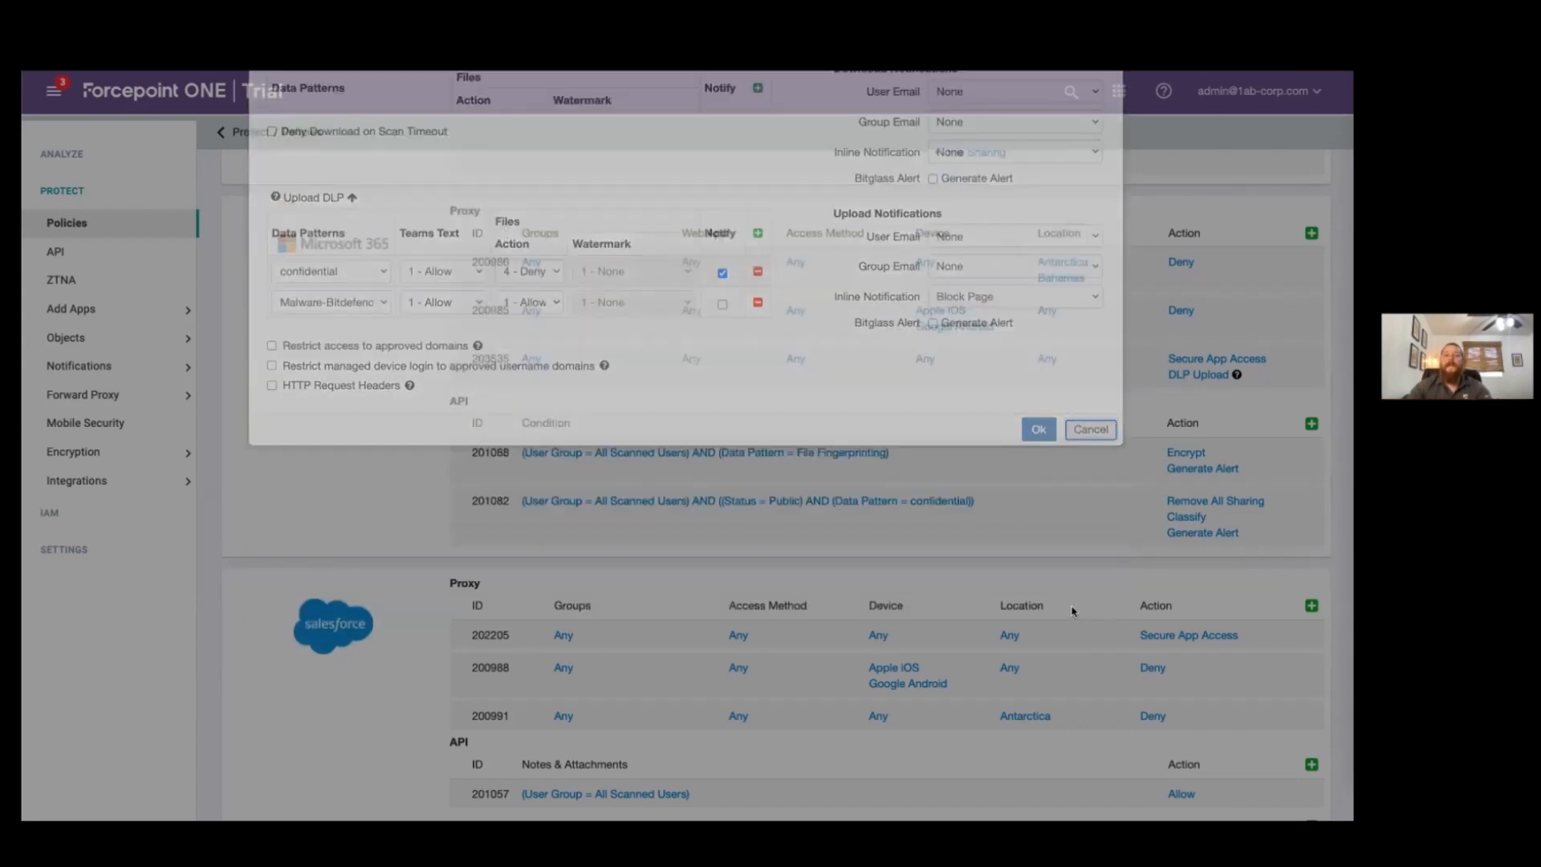
{"action": "left_click", "coordinate": [1088, 430]}
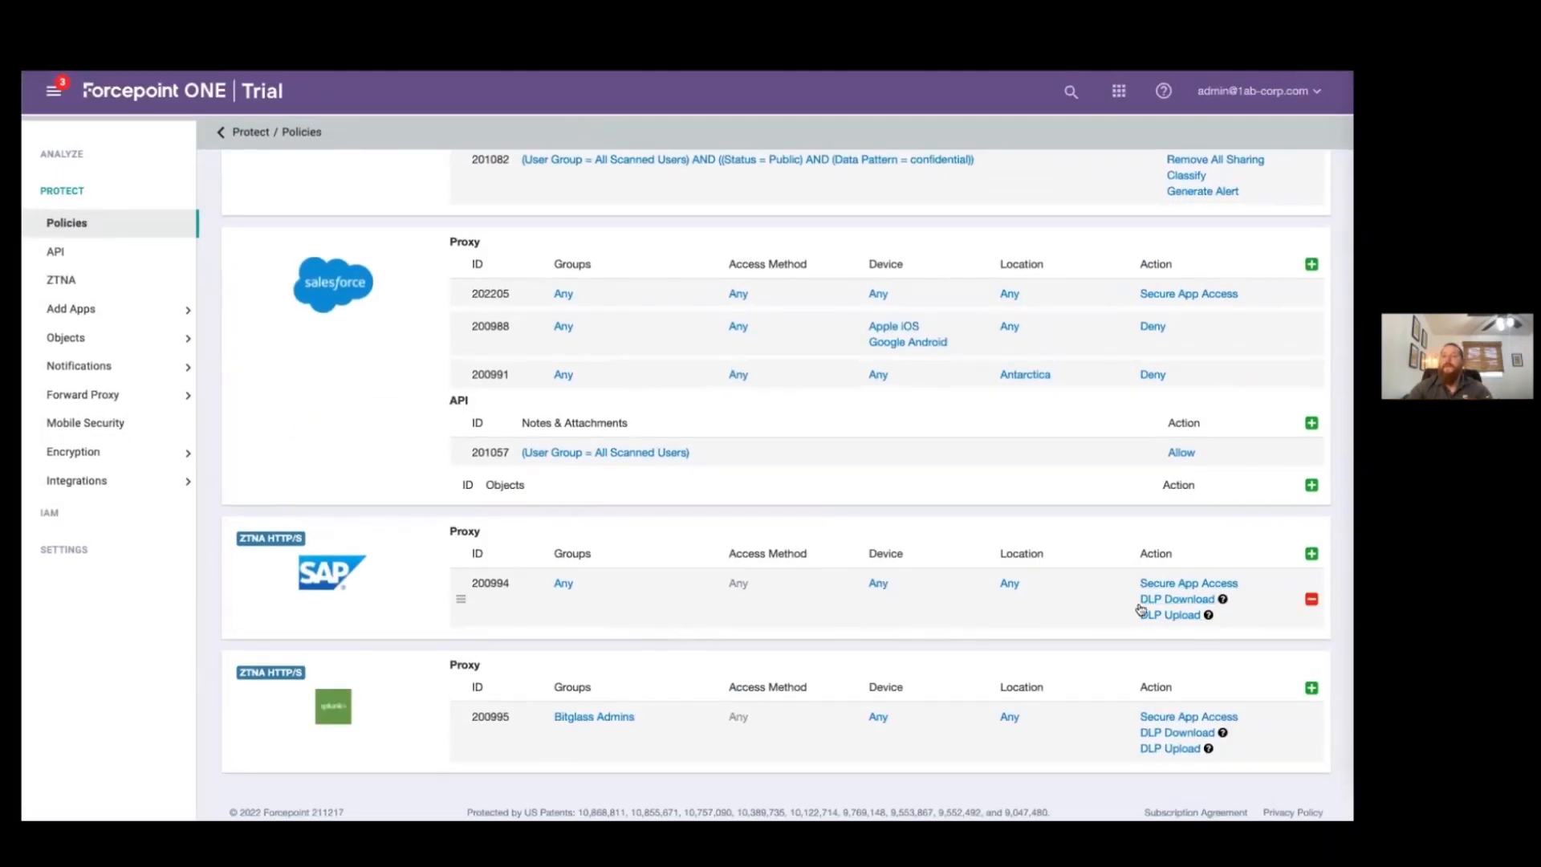
{"action": "left_click", "coordinate": [1177, 599]}
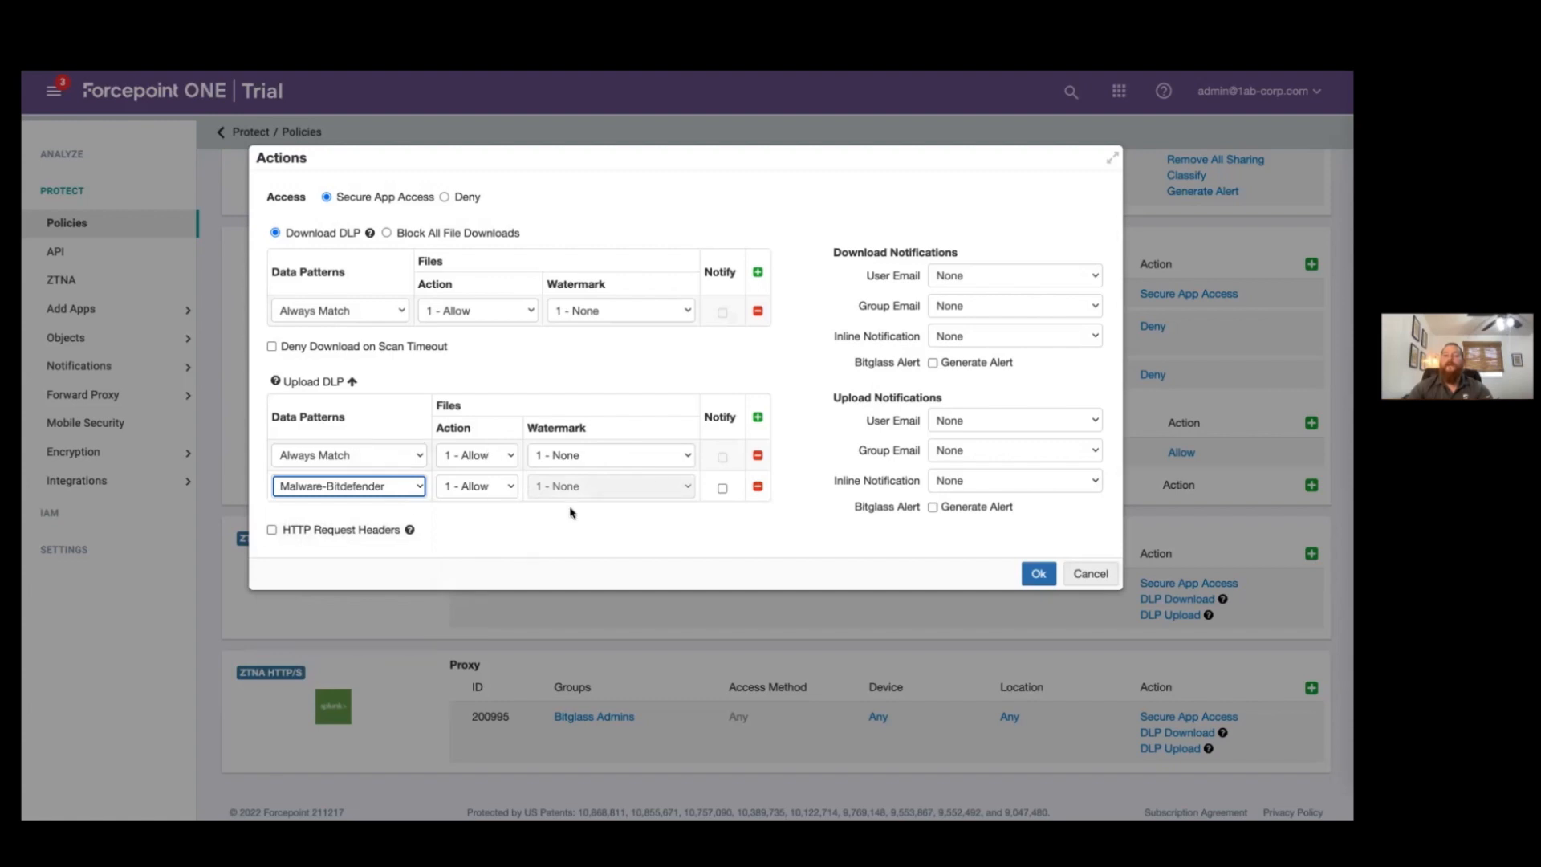
{"action": "mouse_move", "coordinate": [620, 533]}
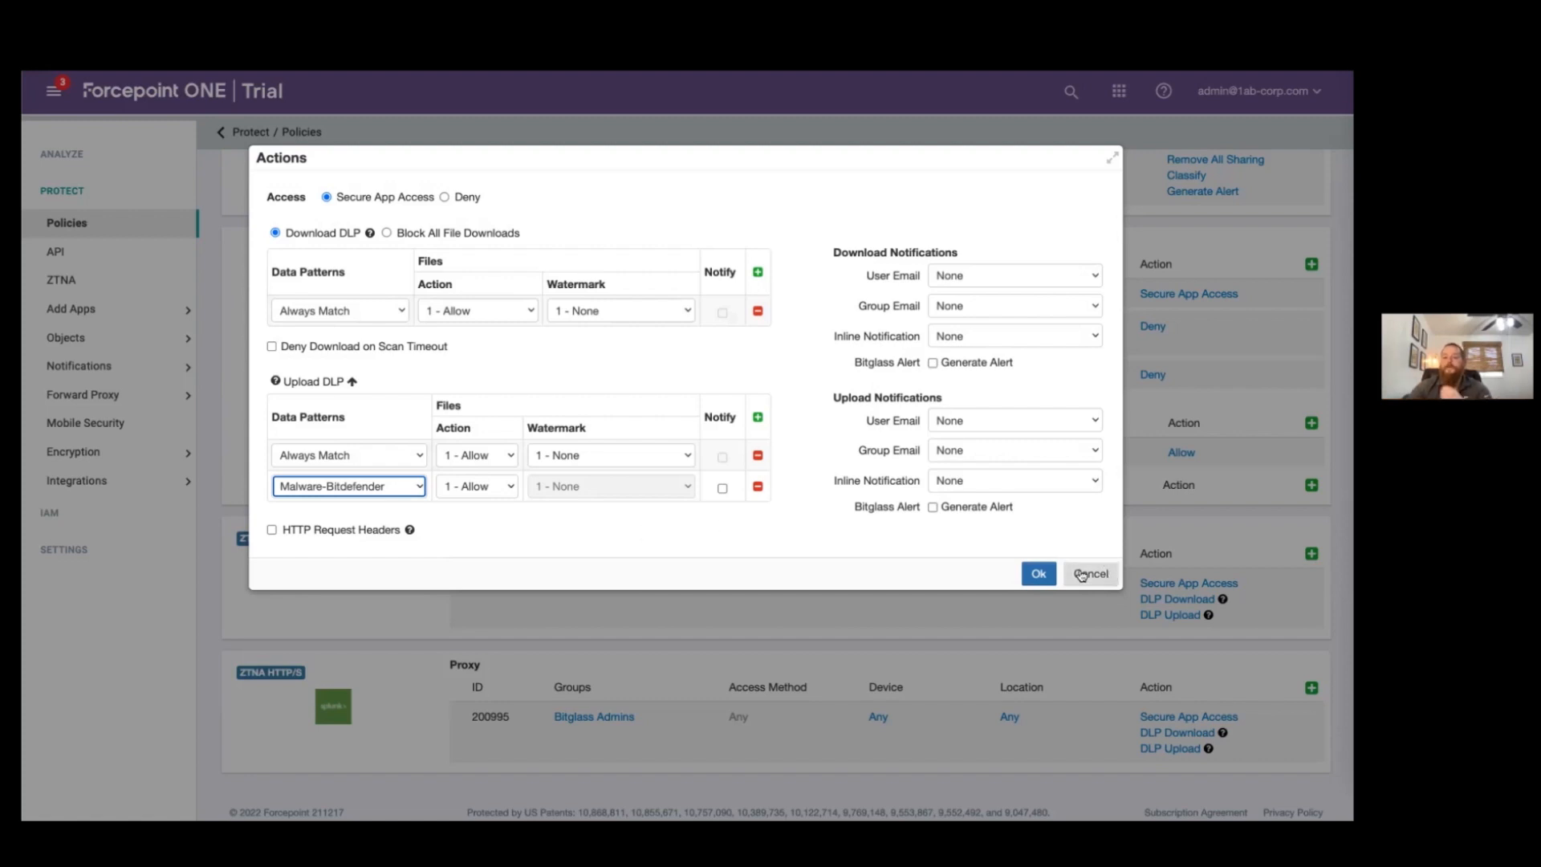
{"action": "left_click", "coordinate": [1088, 573]}
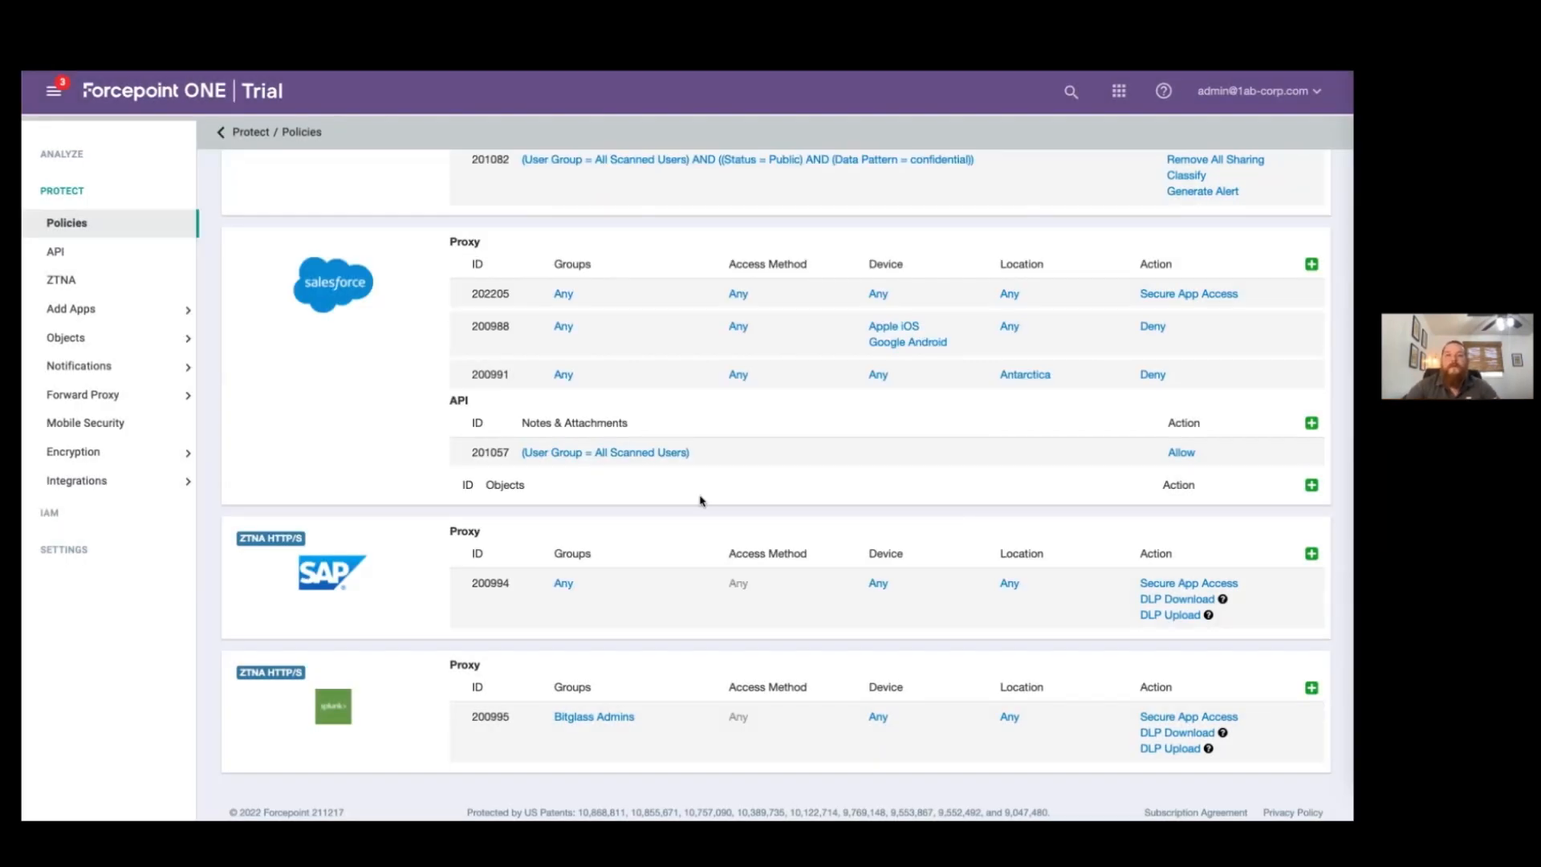